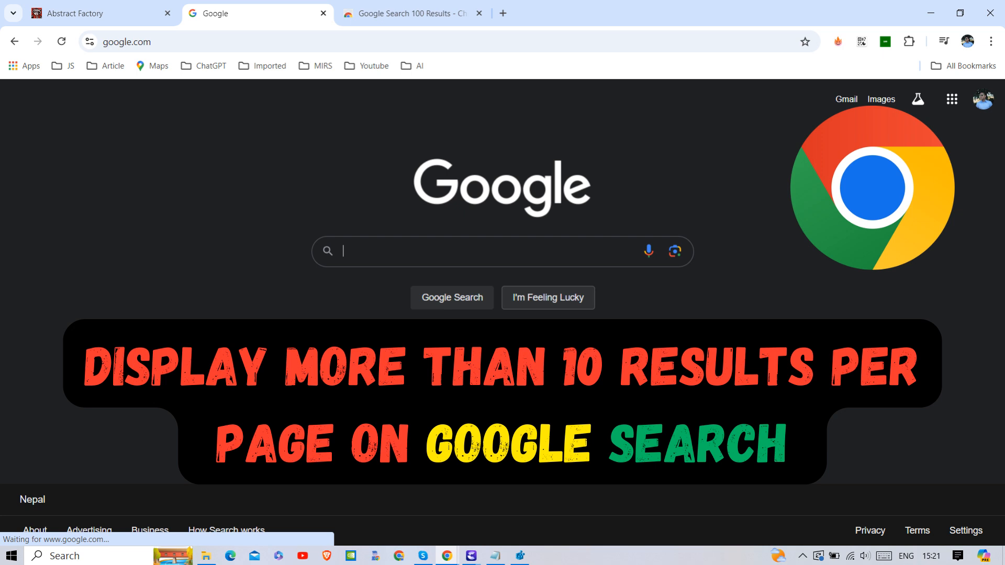
# Run a Google search for 'command tricks' and look over its results page.
pyautogui.write('command tricks')
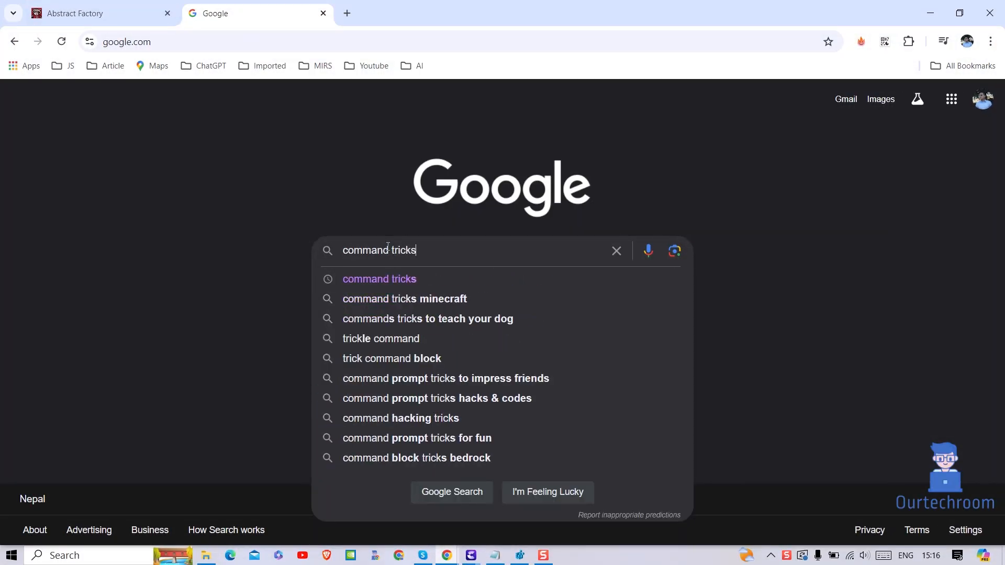
pyautogui.press('Enter')
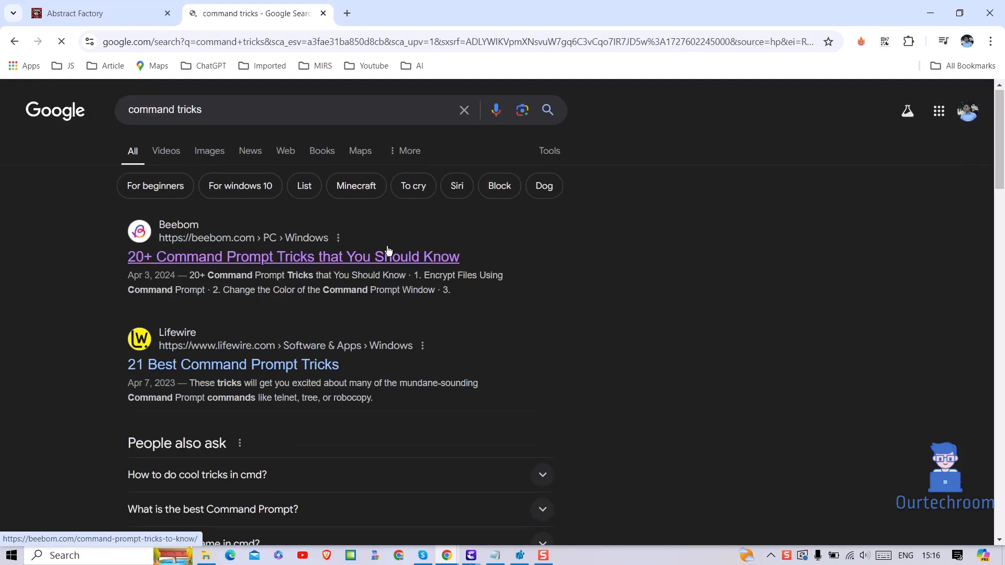
pyautogui.scroll(-3)
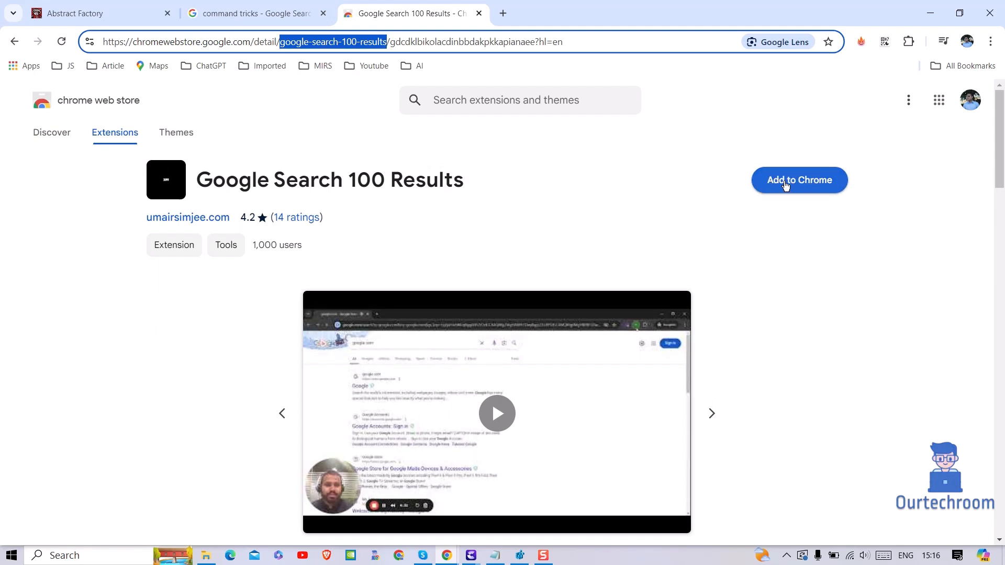
# Add the Google Search 100 Results extension to Chrome from the Web Store.
pyautogui.click(799, 180)
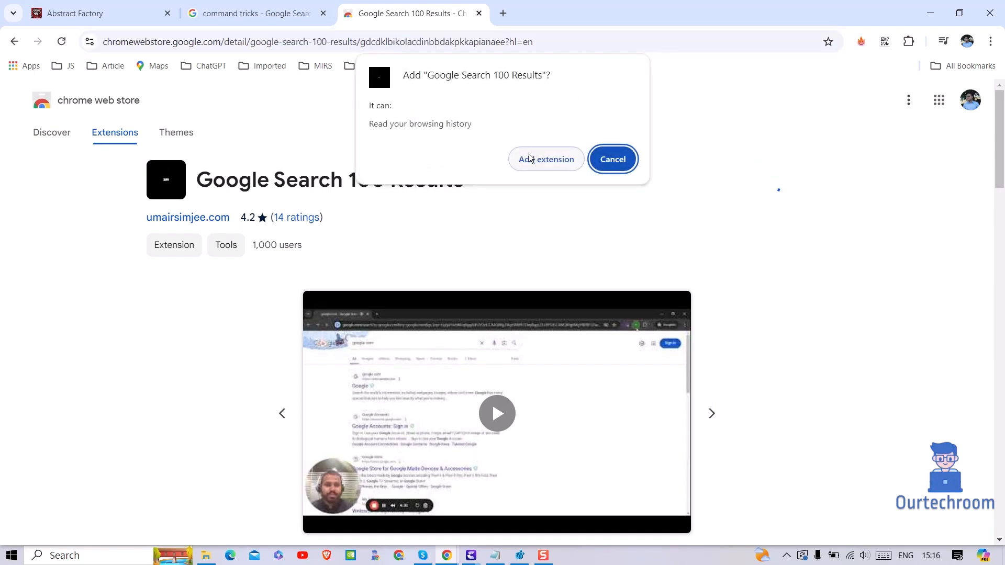
pyautogui.click(546, 160)
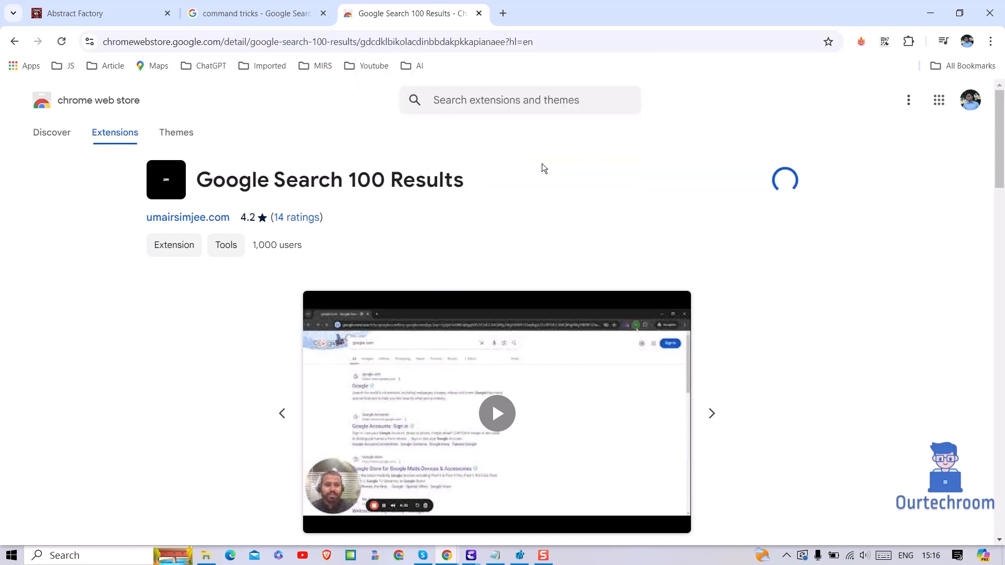
pyautogui.click(784, 179)
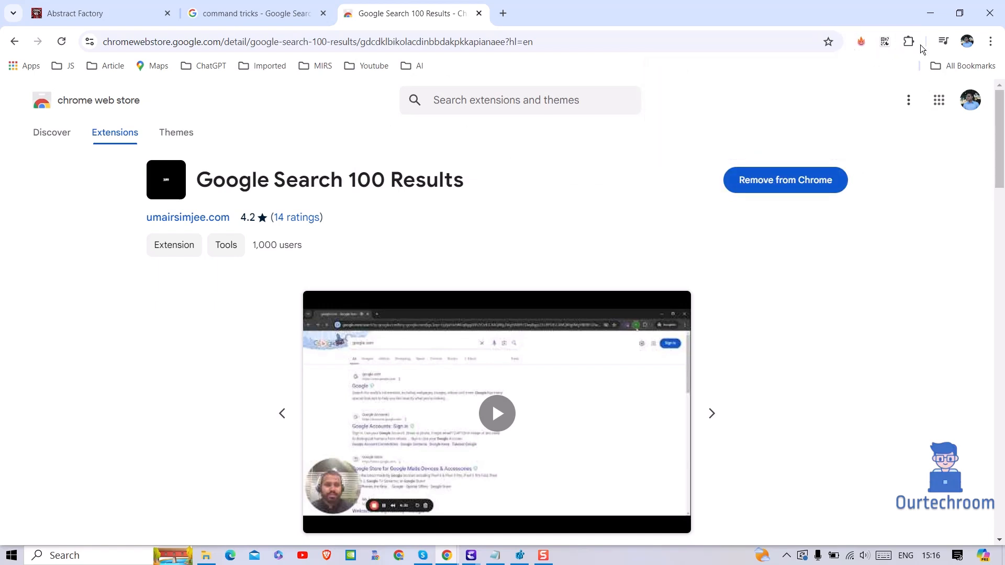
# Pin Google Search 100 Results to the toolbar from the Extensions menu.
pyautogui.click(909, 41)
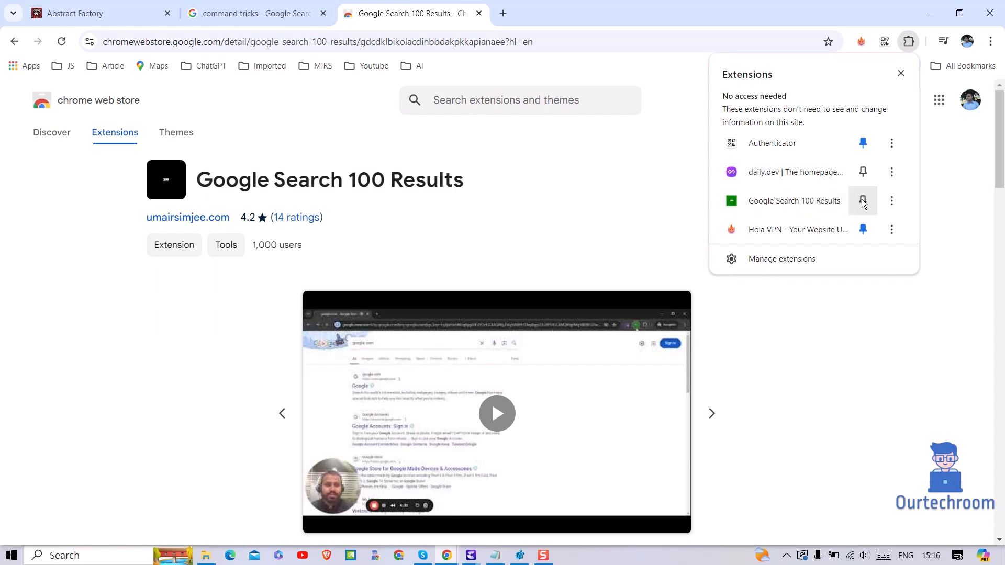
pyautogui.click(863, 201)
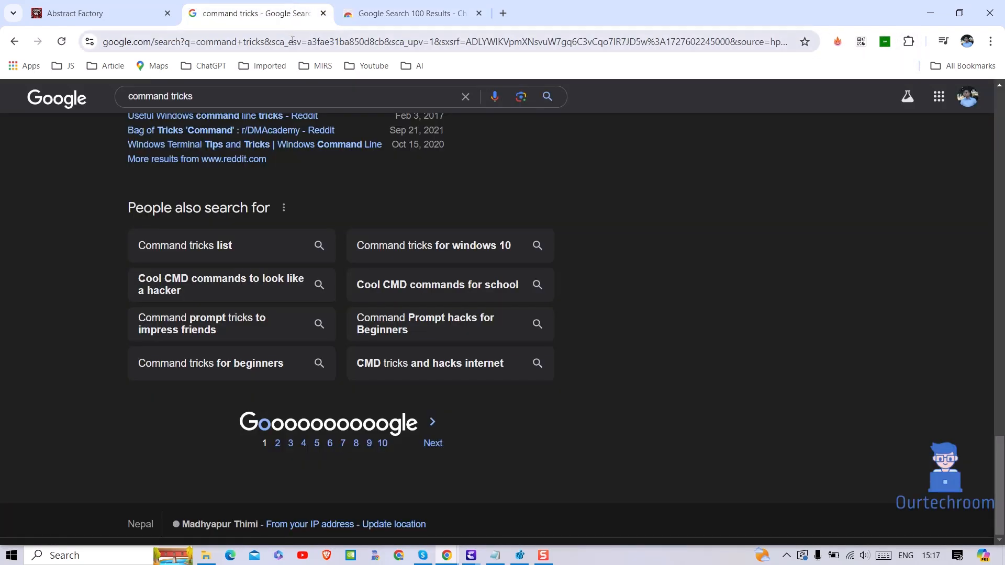
# Reload the 'command tricks' results via the pinned extension to show 100 per page.
pyautogui.click(230, 96)
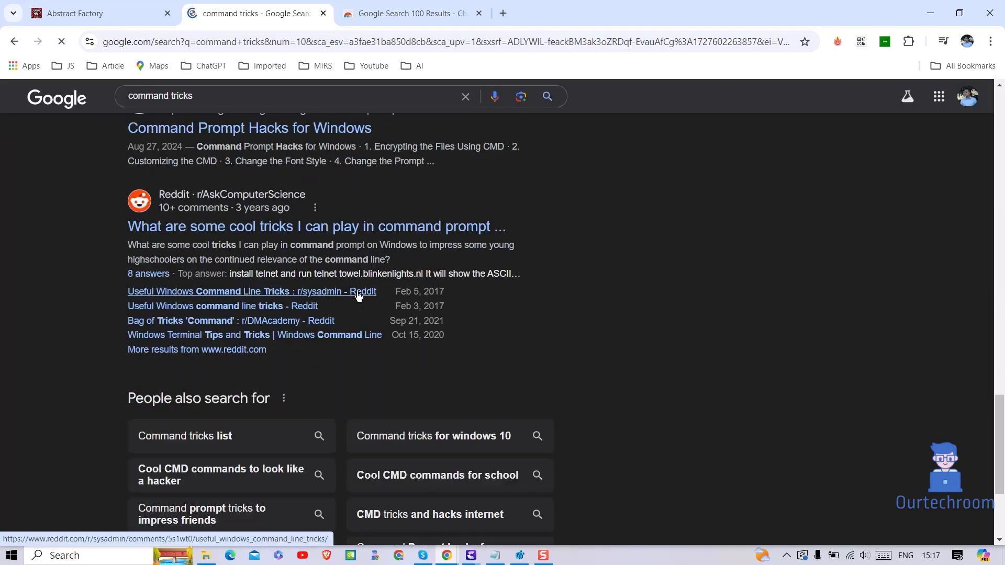
pyautogui.scroll(-3)
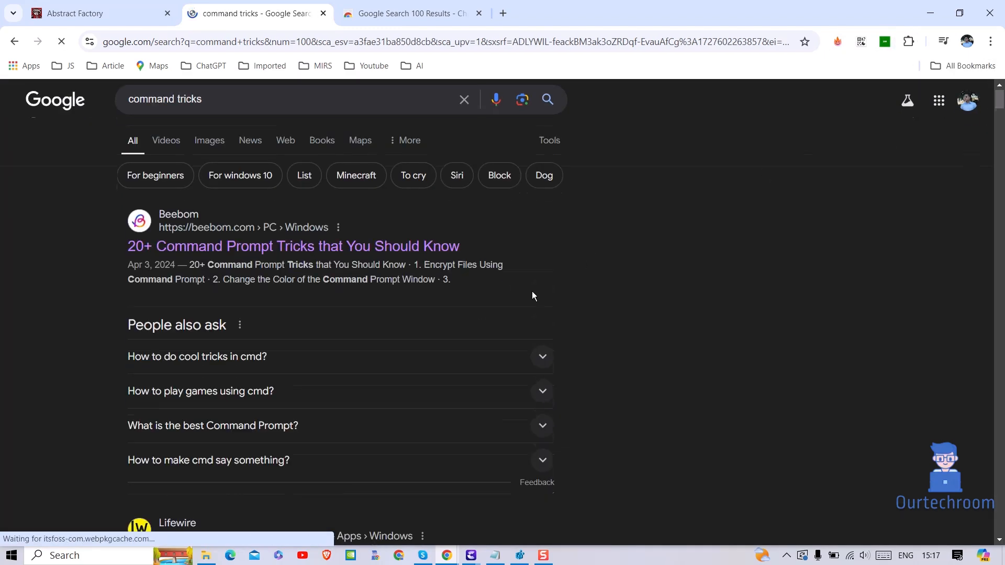
pyautogui.scroll(-3)
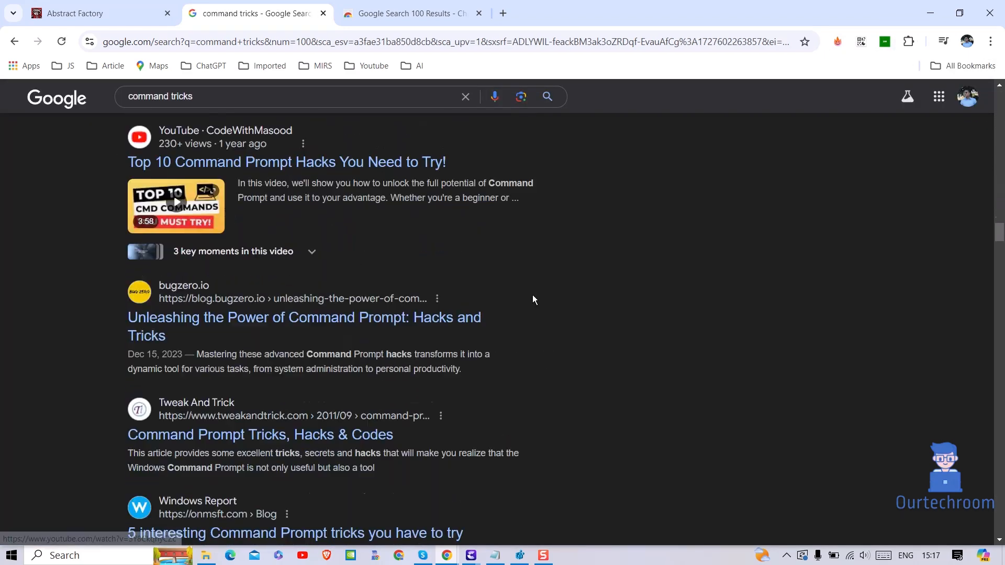
pyautogui.scroll(-3)
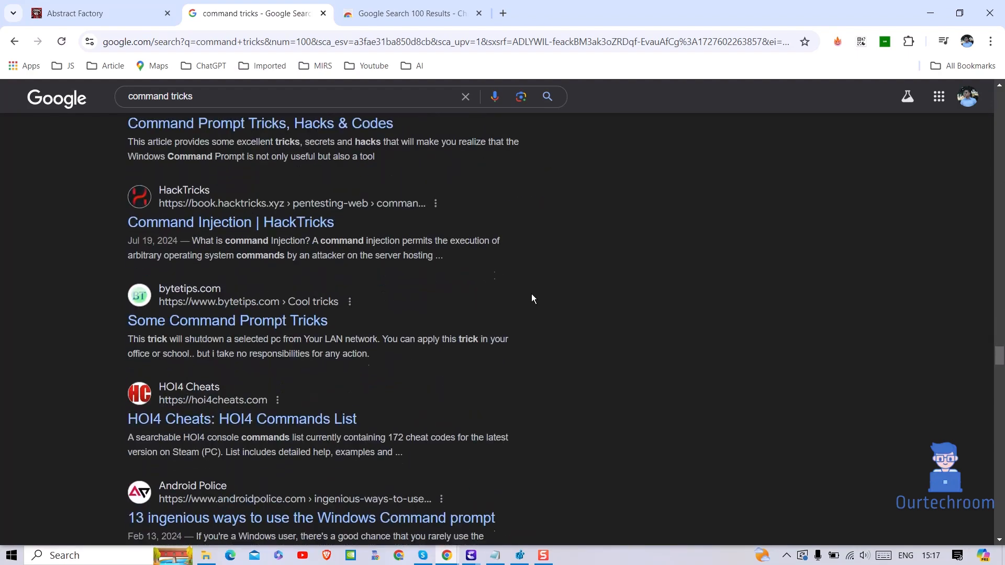
pyautogui.scroll(-3)
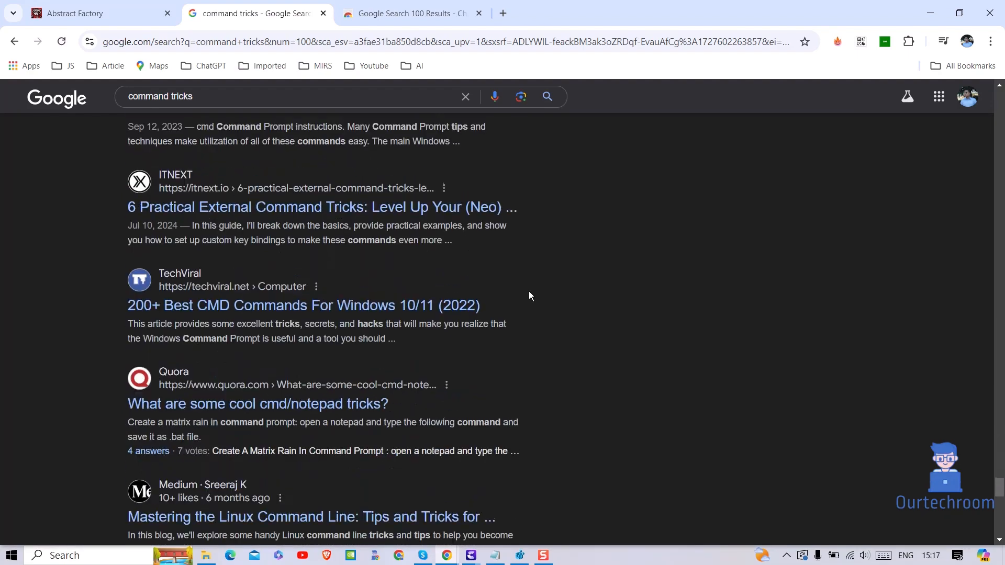
pyautogui.scroll(-3)
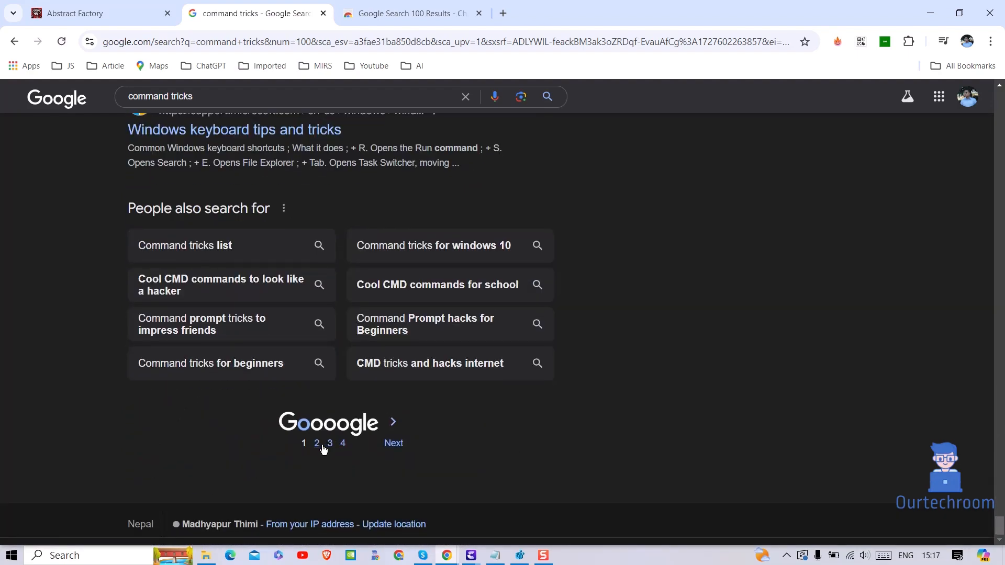
# Go to page 2 of the 'command tricks' results and browse it.
pyautogui.click(315, 443)
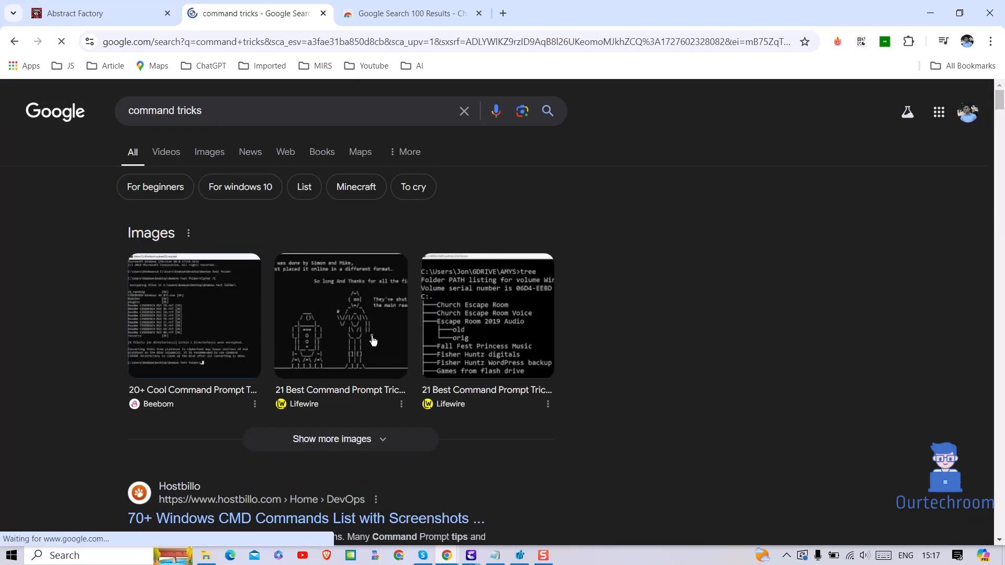
pyautogui.scroll(-3)
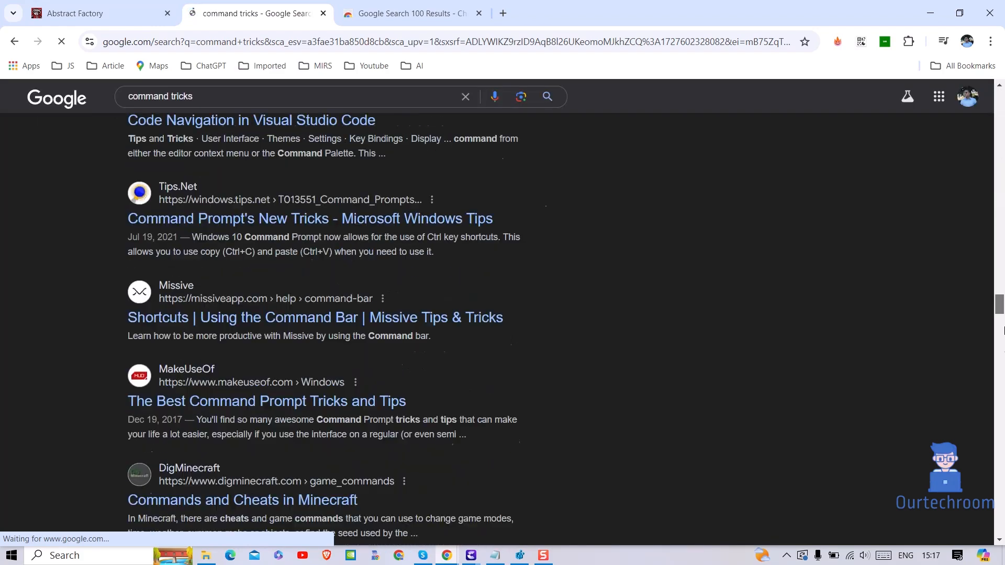
pyautogui.scroll(-3)
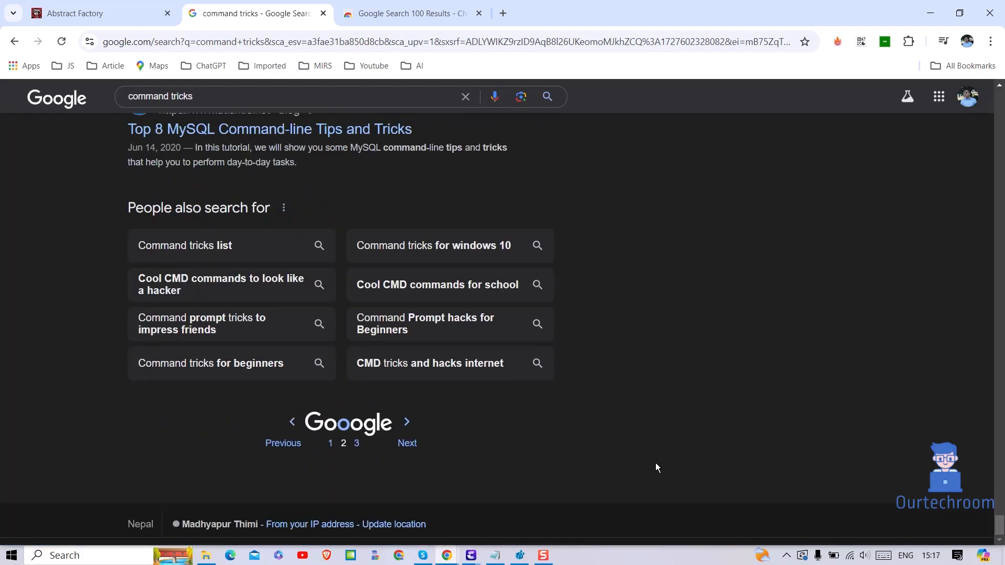